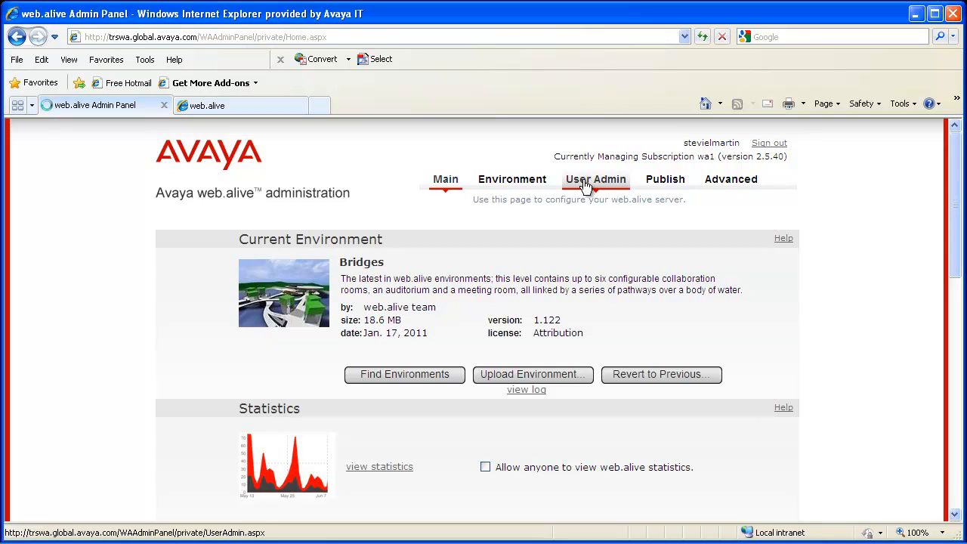
Go to the User Administration page listing current users and their roles
left_click(595, 178)
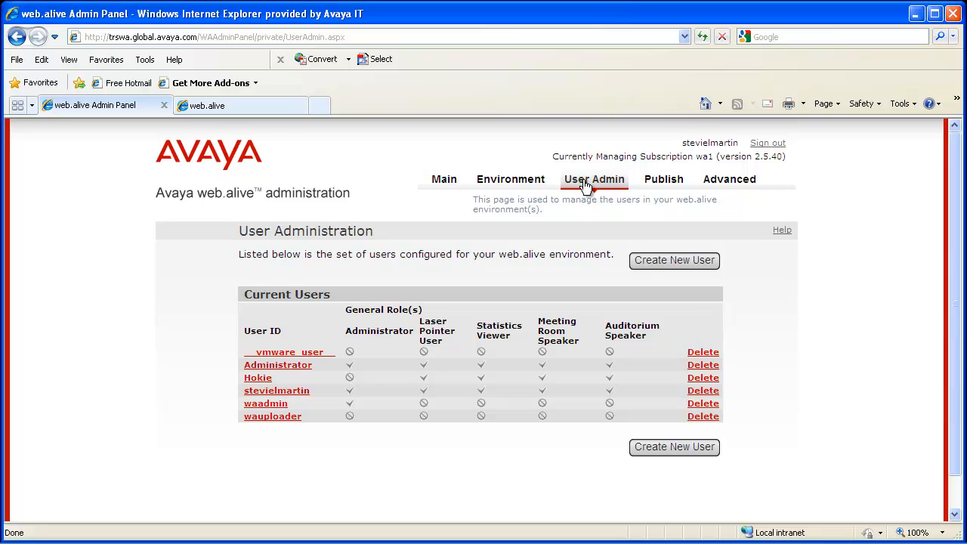
mouse_move(581, 178)
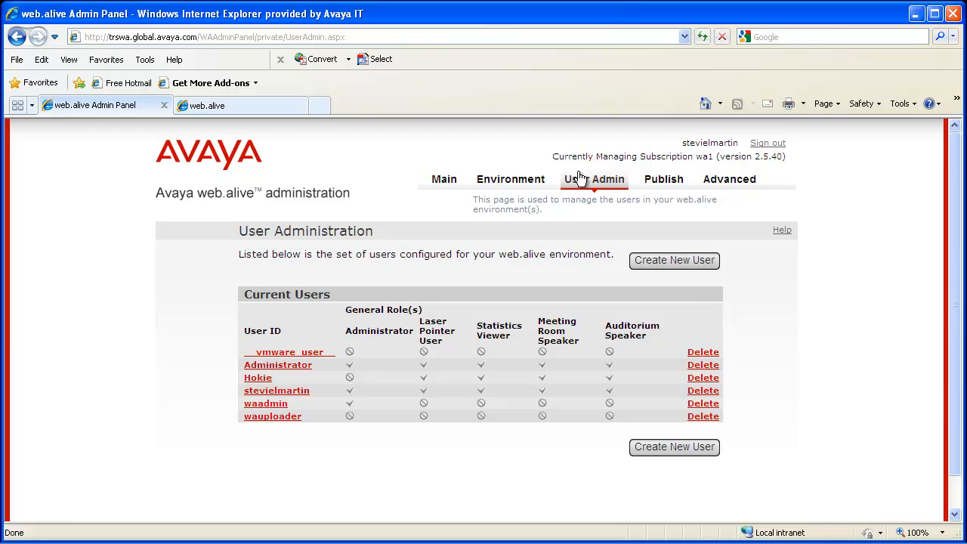
left_click(444, 179)
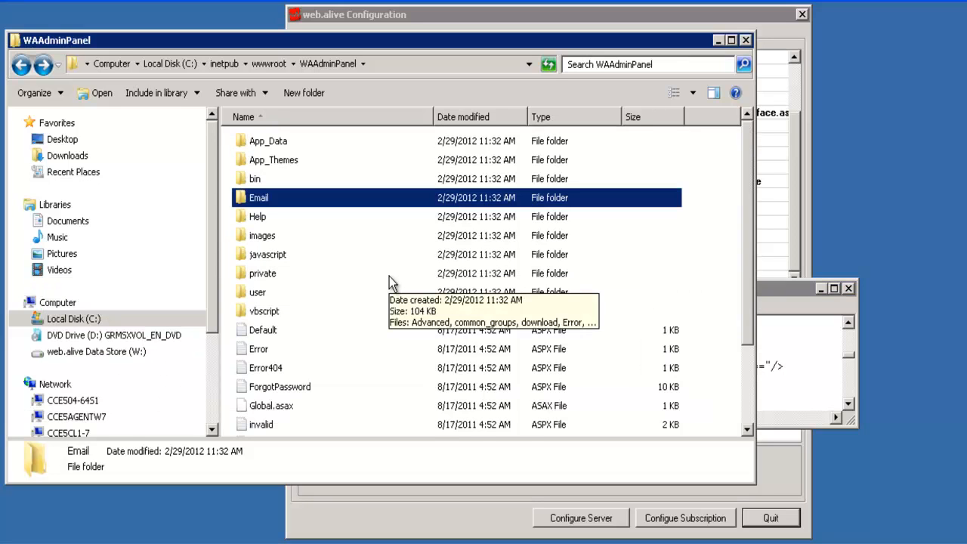
mouse_move(310, 214)
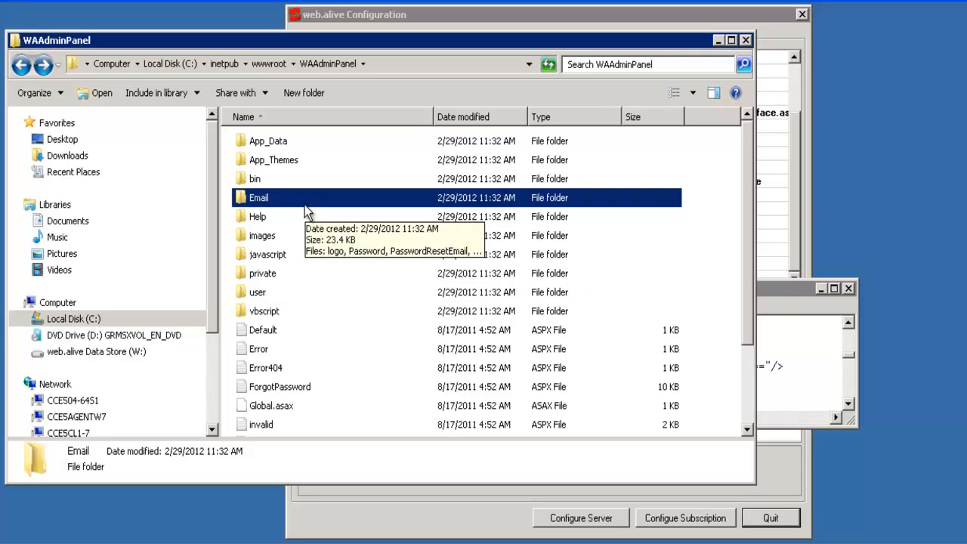
mouse_move(260, 215)
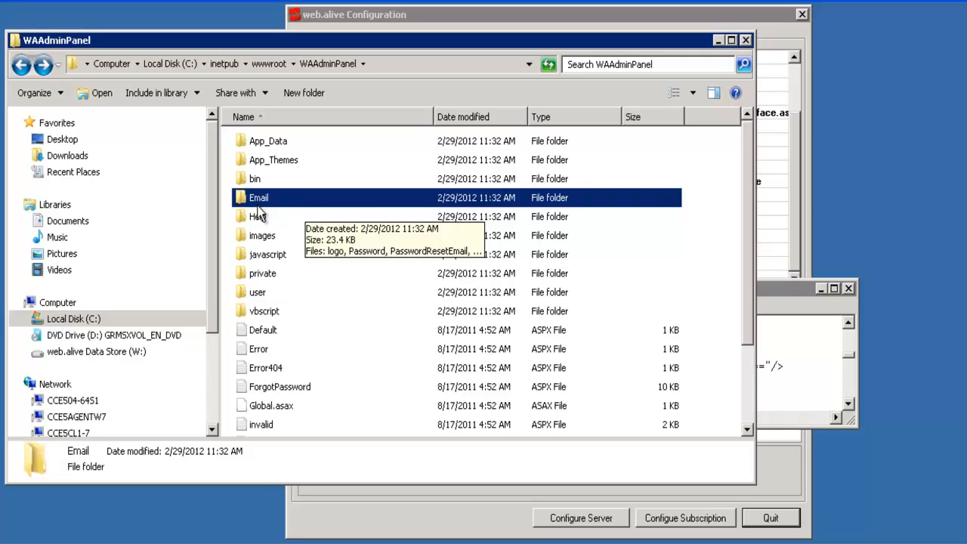
mouse_move(253, 196)
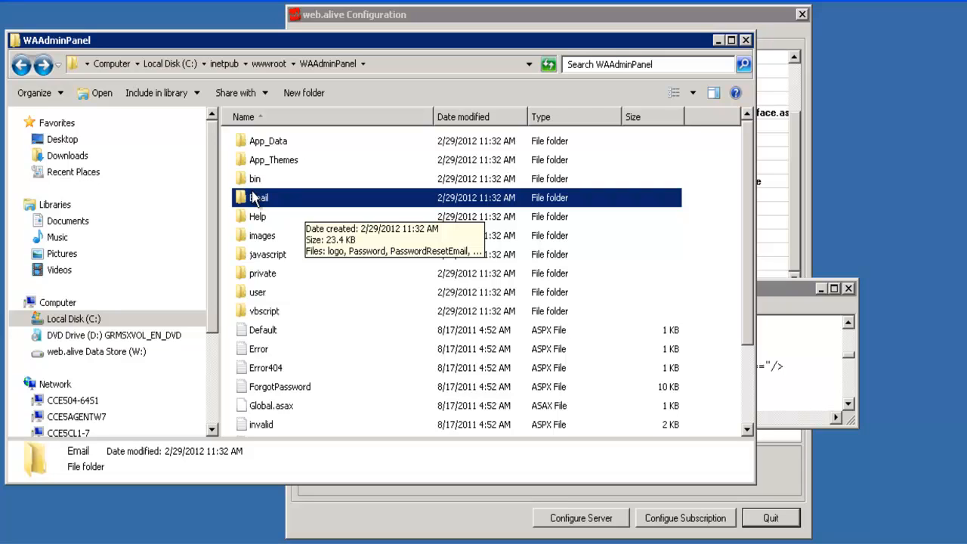
Enter the Email folder of notification templates inside WAAdminPanel
double_click(259, 196)
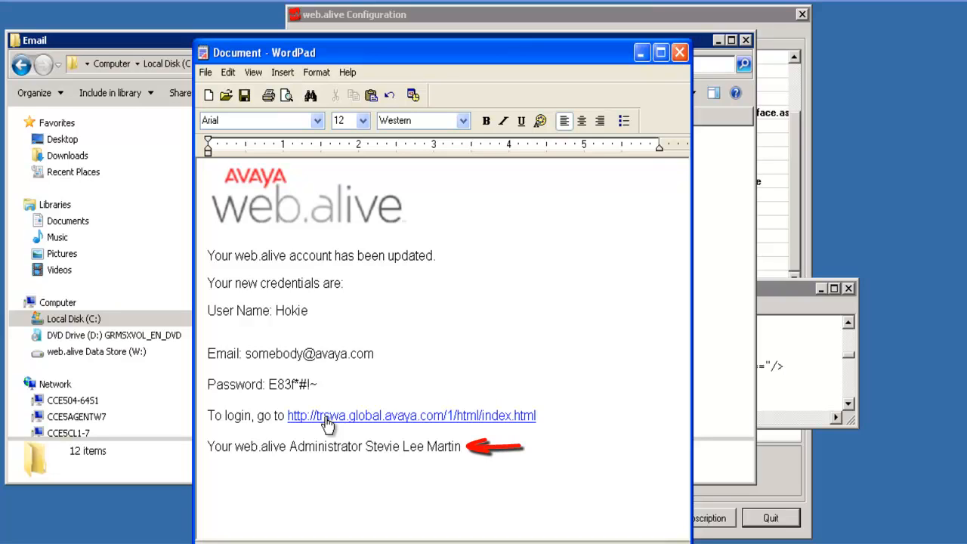
Bring up the new-account email template with its login link and credentials table
left_click(461, 447)
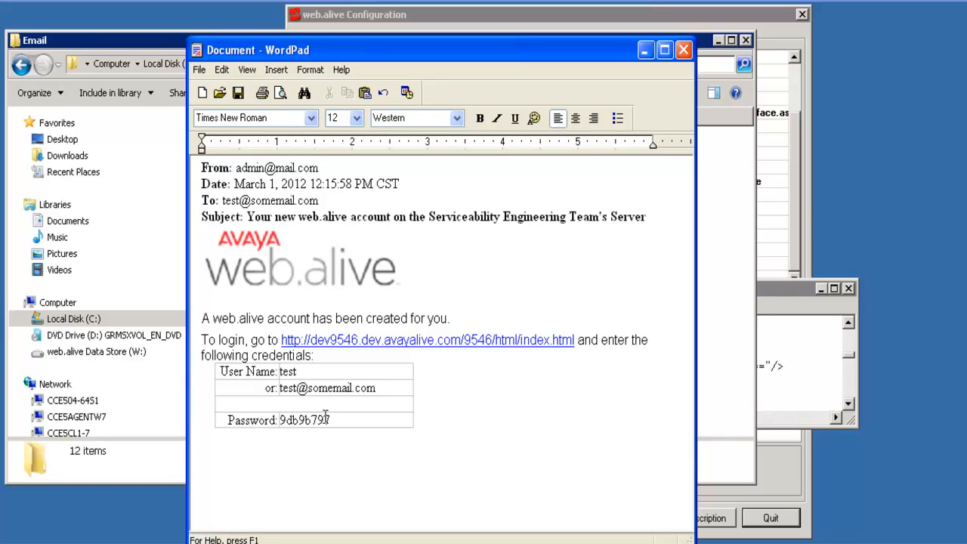
left_click(320, 199)
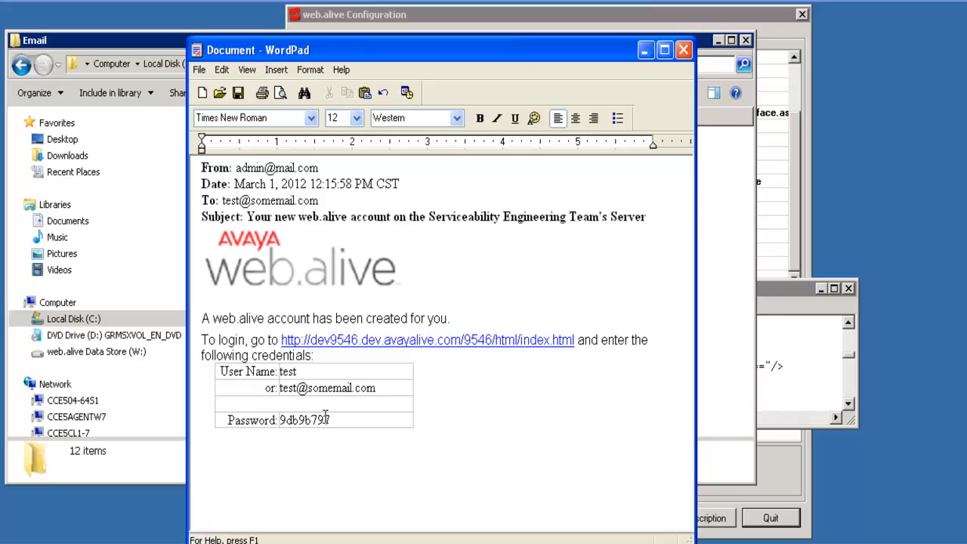
left_click(319, 199)
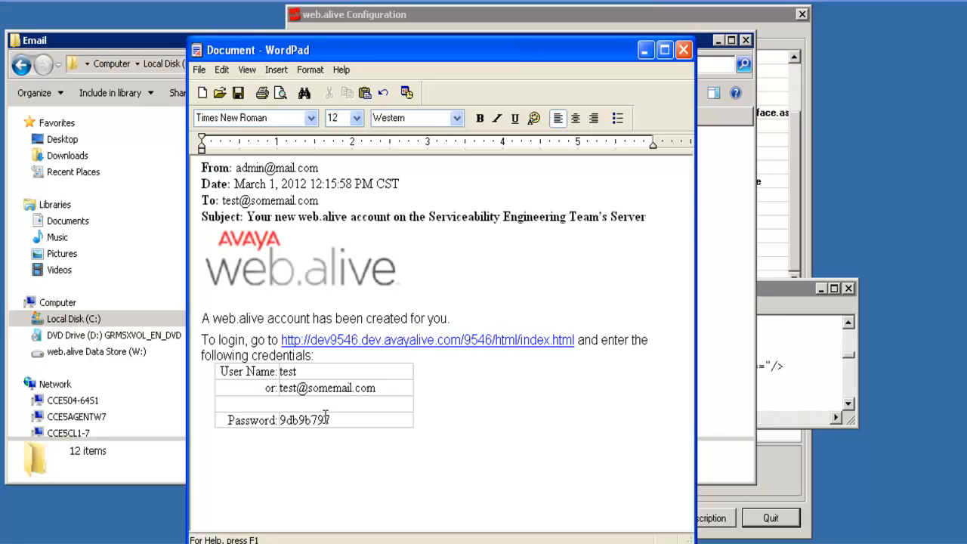
left_click(319, 199)
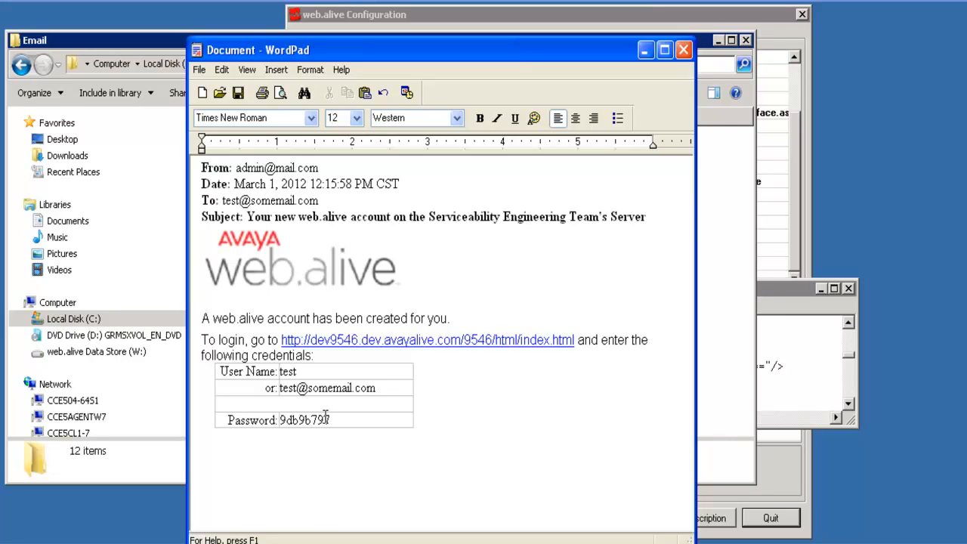
left_click(318, 199)
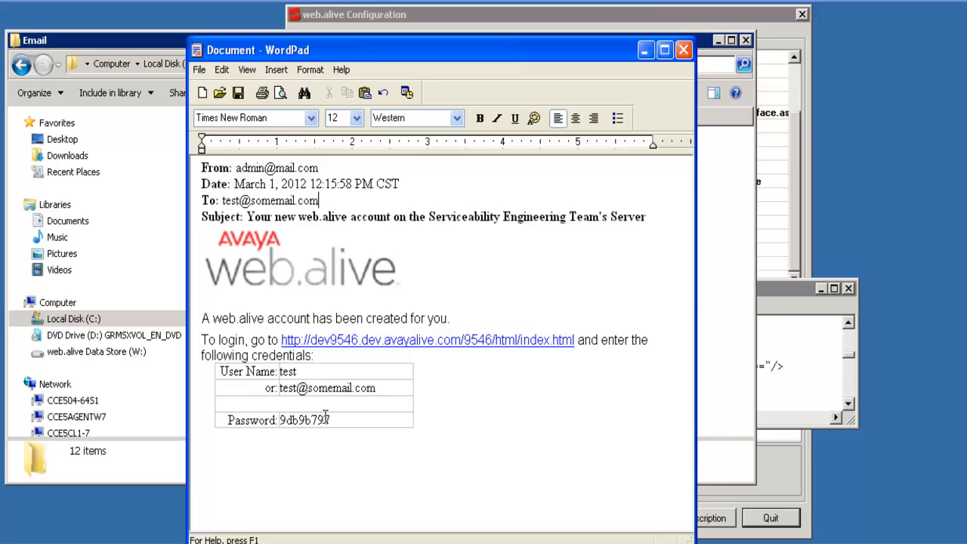